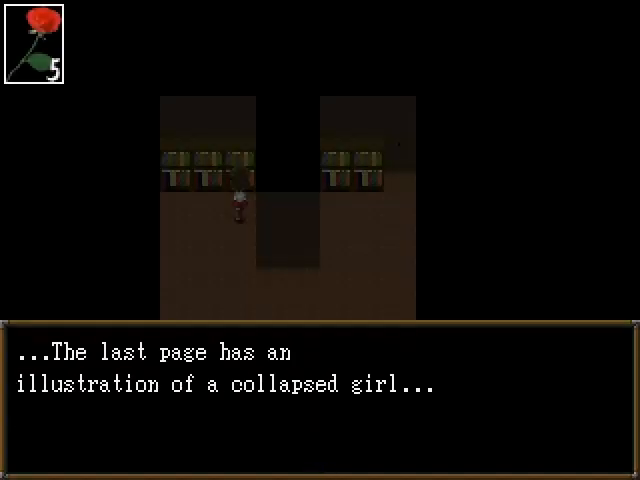
Step: Read the Collected Works of Guertena, pick a page, and dismiss the unfamiliar-words note
{"action": "key", "text": "enter"}
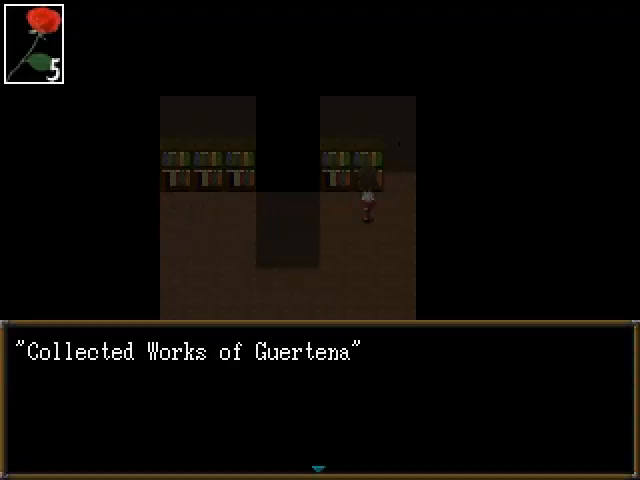
{"action": "key", "text": "enter"}
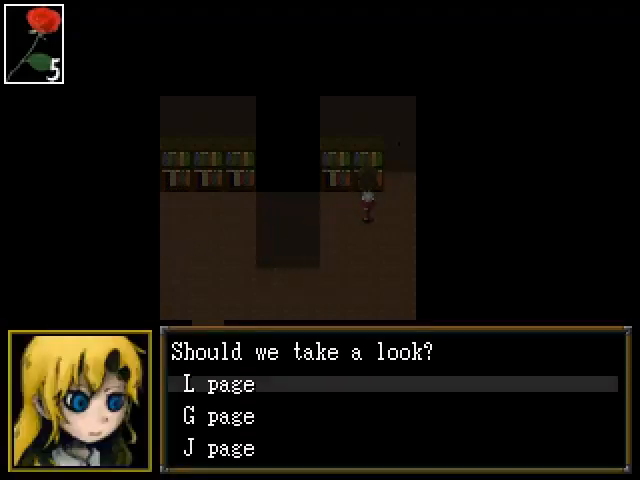
{"action": "left_click", "coordinate": [235, 384]}
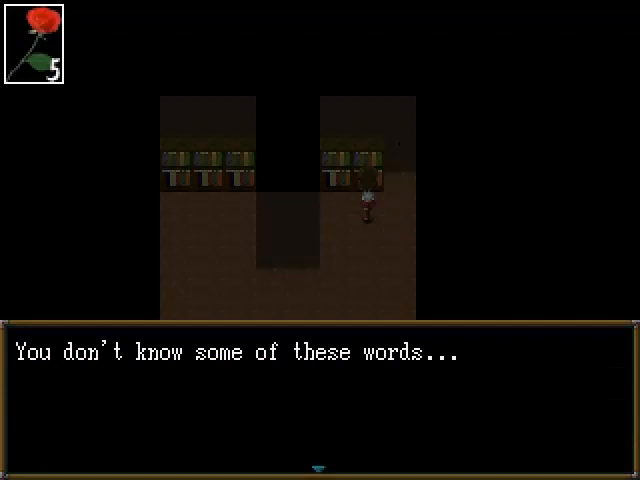
{"action": "key", "text": "enter"}
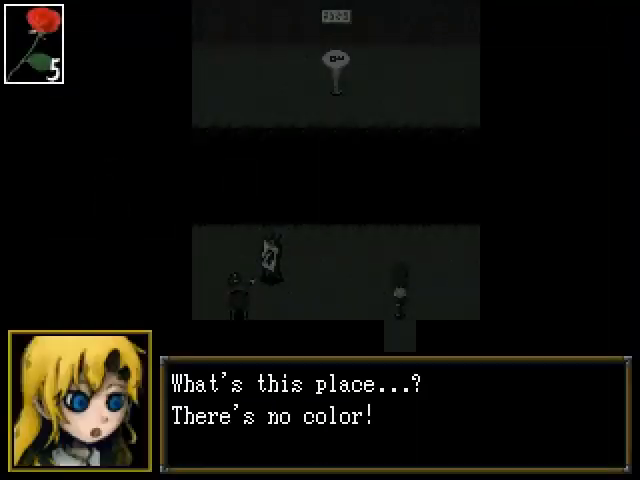
Step: Advance the blonde girl's remark that the grey room has no color
{"action": "key", "text": "enter"}
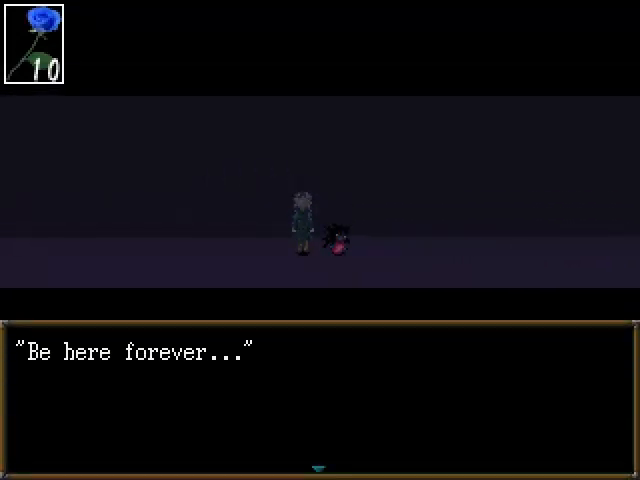
Step: Dismiss the 'Be here forever...' message, then the 'It's locked' door text
{"action": "key", "text": "enter"}
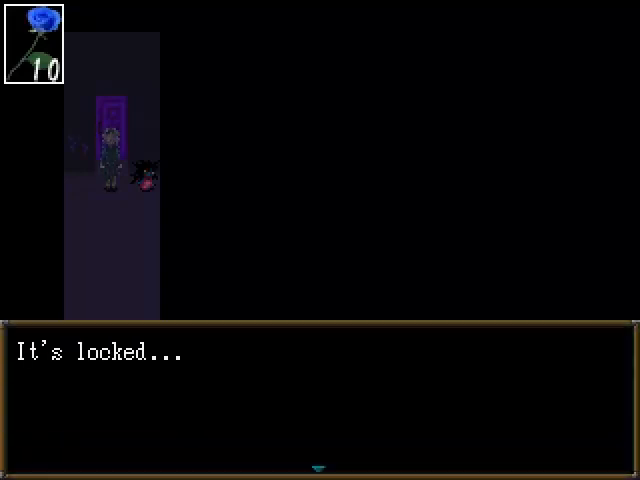
{"action": "key", "text": "enter"}
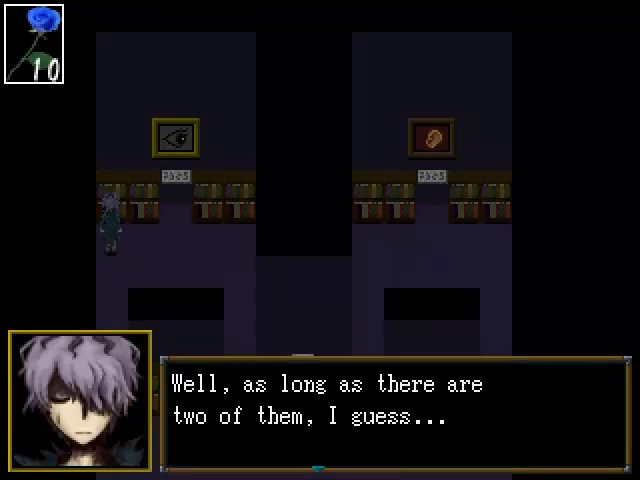
Step: Talk at the twin paintings and read the seven-paint-balls palette plaque
{"action": "key", "text": "enter"}
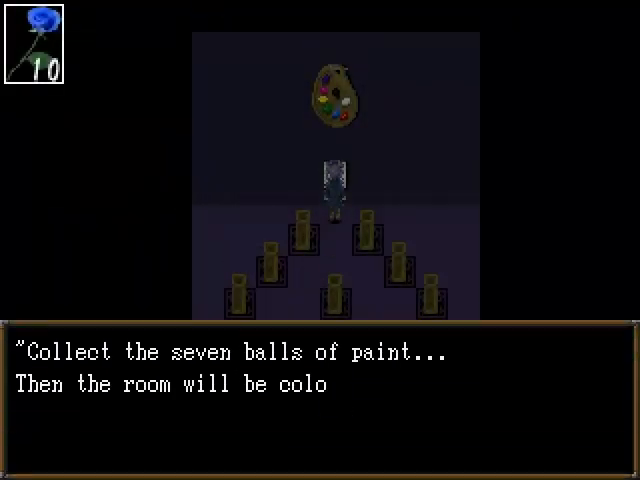
{"action": "key", "text": "enter"}
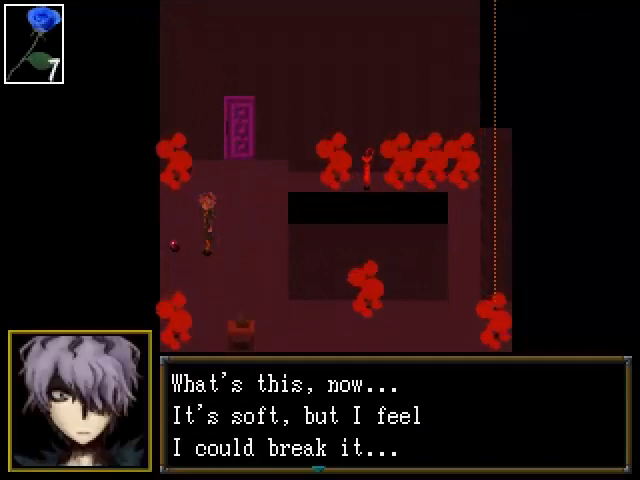
Step: Advance the soft-object remark and dismiss the painting's 'Correct!' message
{"action": "key", "text": "enter"}
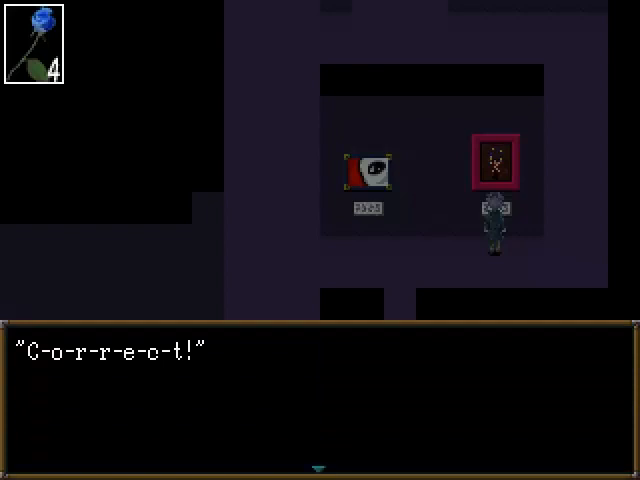
{"action": "key", "text": "enter"}
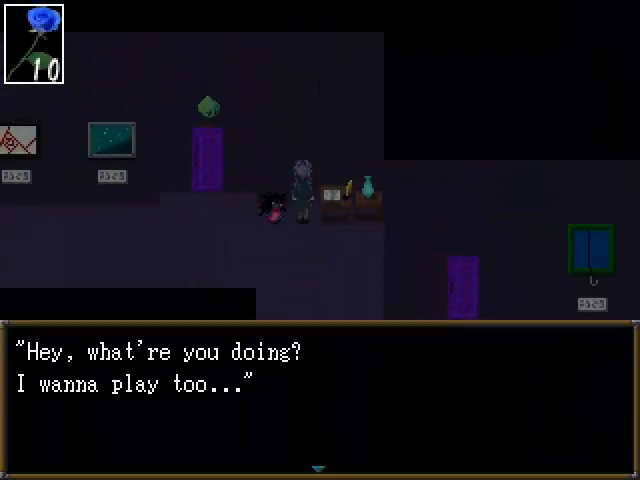
{"action": "key", "text": "enter"}
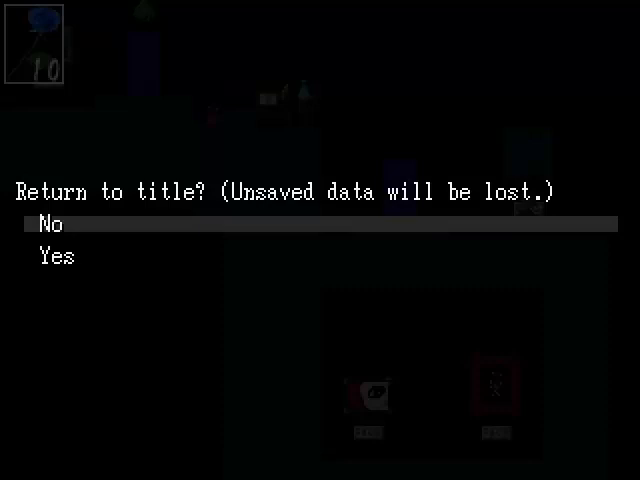
Step: Choose Return to Title from the game menu to bring up the No/Yes prompt
{"action": "left_click", "coordinate": [56, 224]}
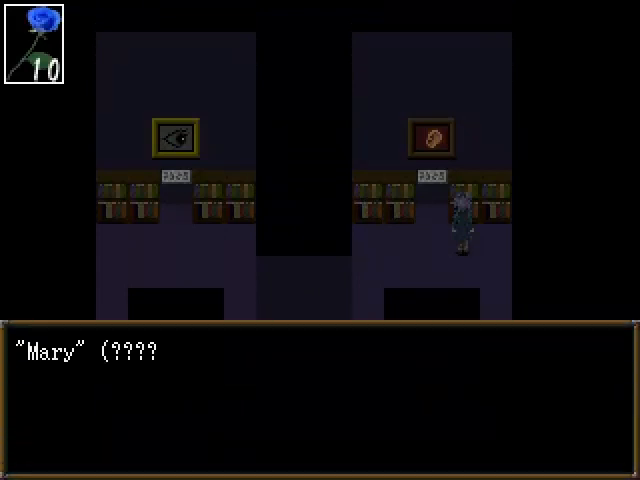
Step: Dismiss the Mary plaque text in the bookshelf room
{"action": "key", "text": "enter"}
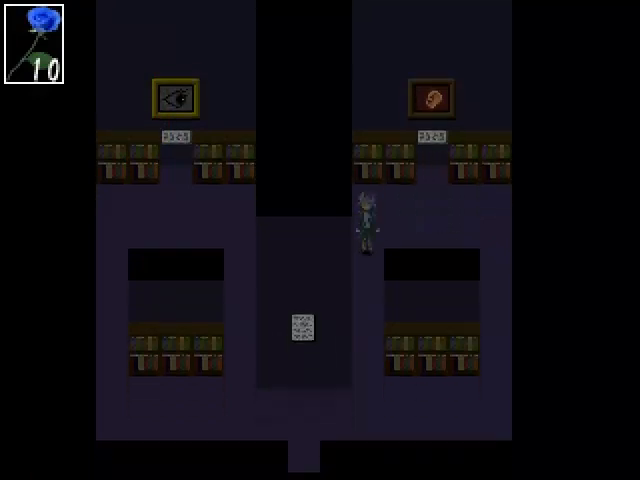
Step: Walk down to the bottom exit and advance the large message about what was heard
{"action": "key", "text": "Down"}
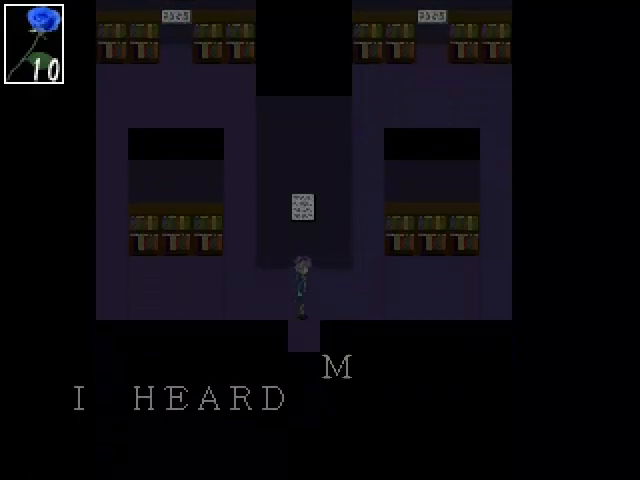
{"action": "key", "text": "enter"}
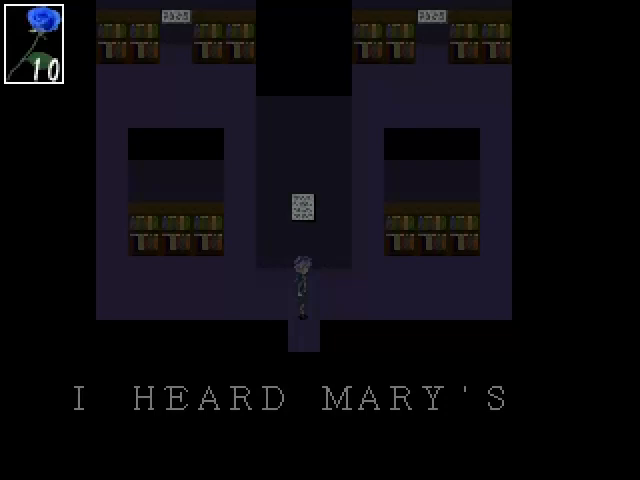
{"action": "key", "text": "enter"}
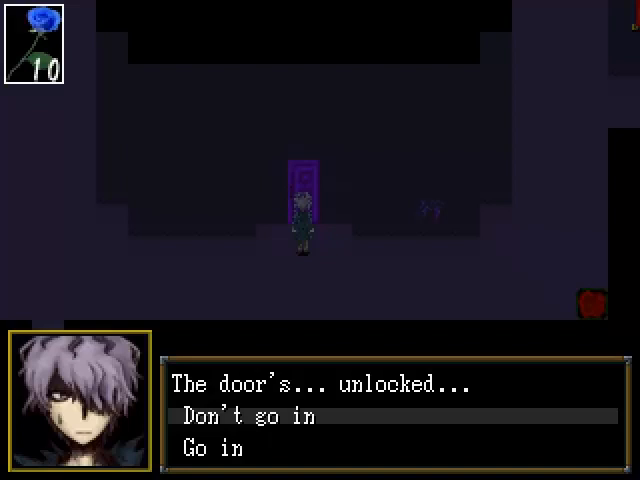
Step: Choose 'Go in', enter the doll room, and advance to Garry's 'No way... why?!'
{"action": "left_click", "coordinate": [210, 448]}
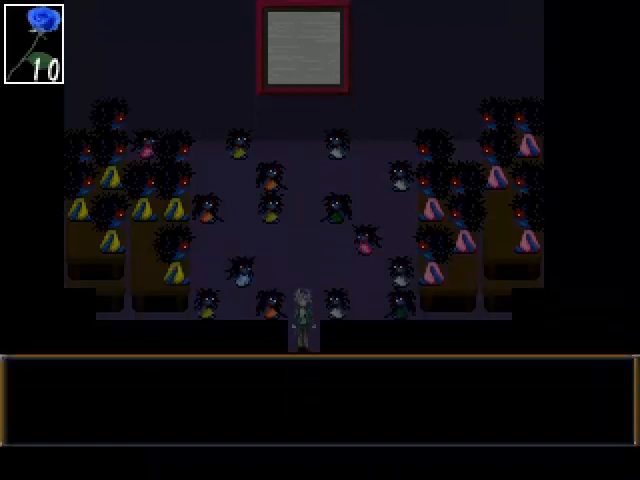
{"action": "key", "text": "enter"}
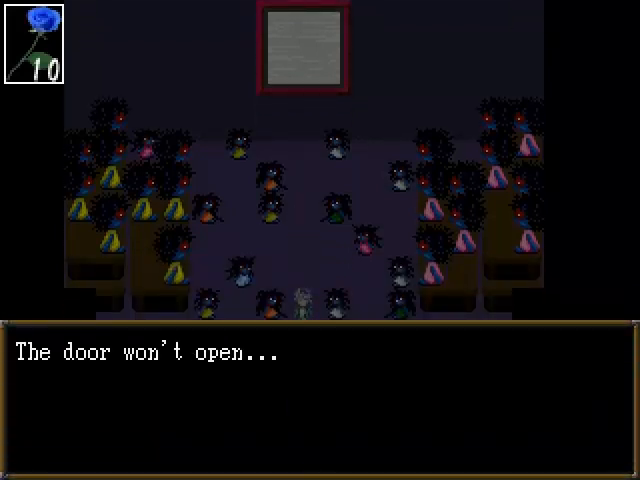
{"action": "key", "text": "enter"}
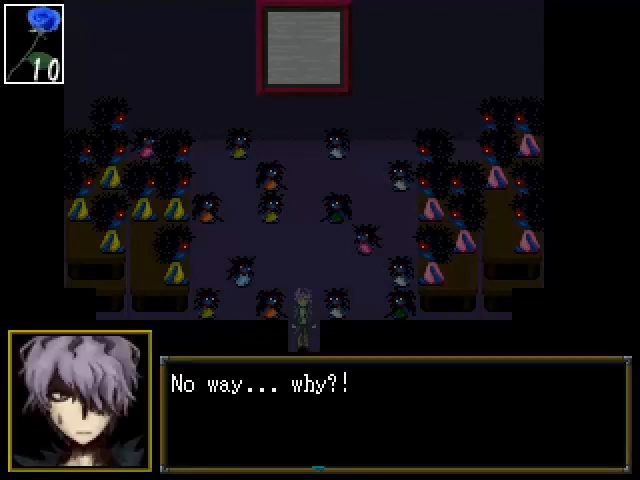